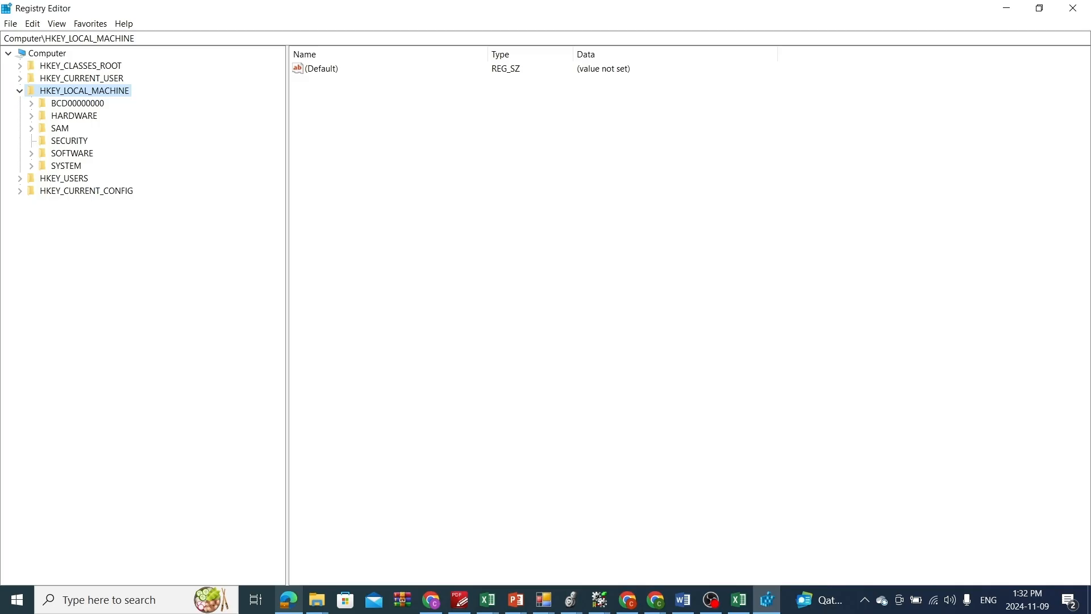
mouse_move(177, 257)
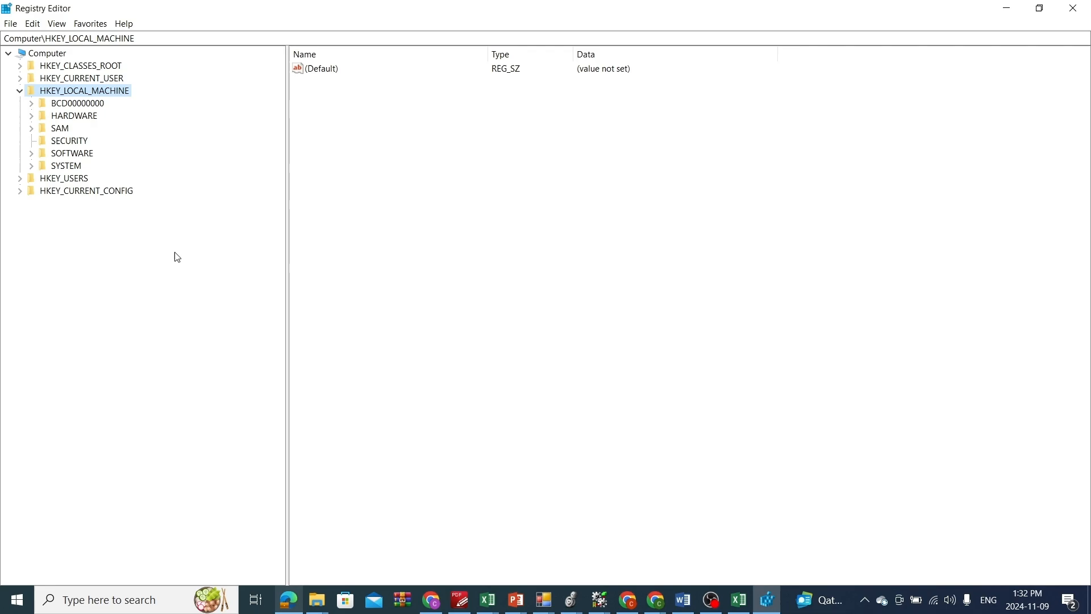
mouse_move(100, 127)
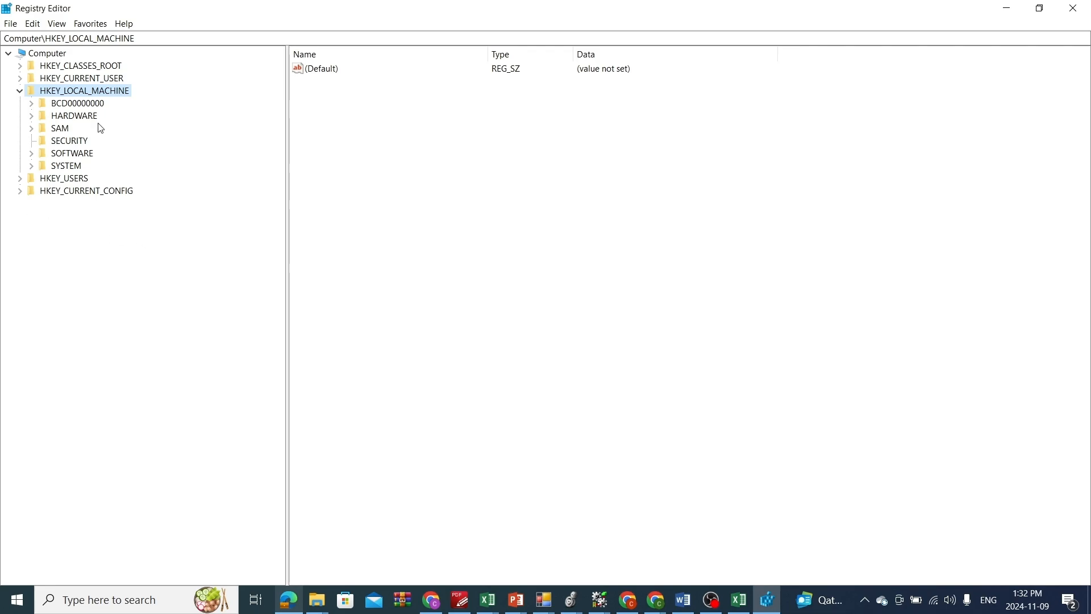
mouse_move(54, 103)
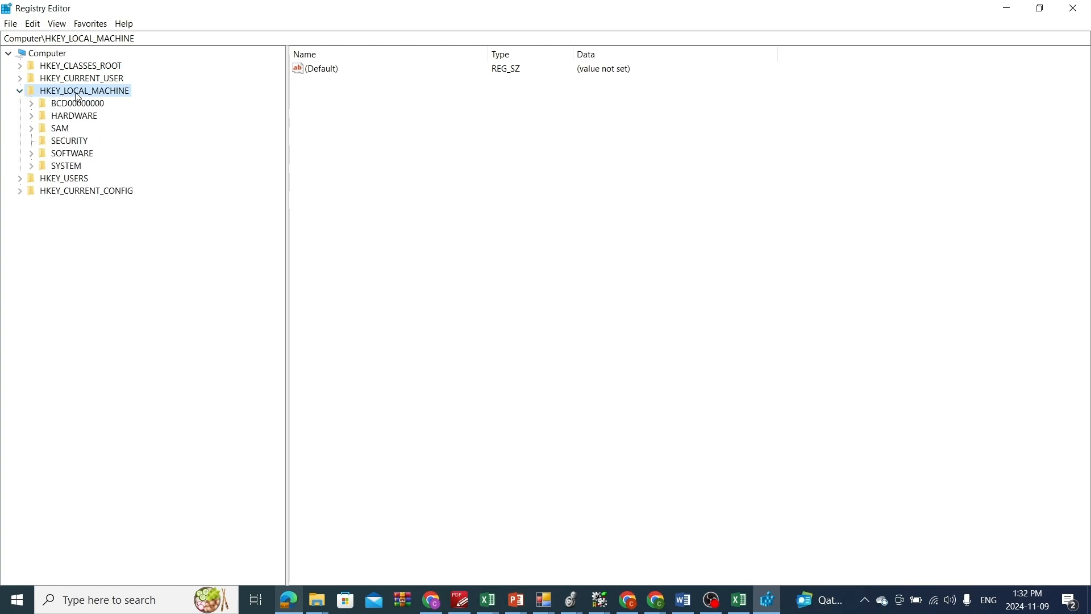
mouse_move(33, 170)
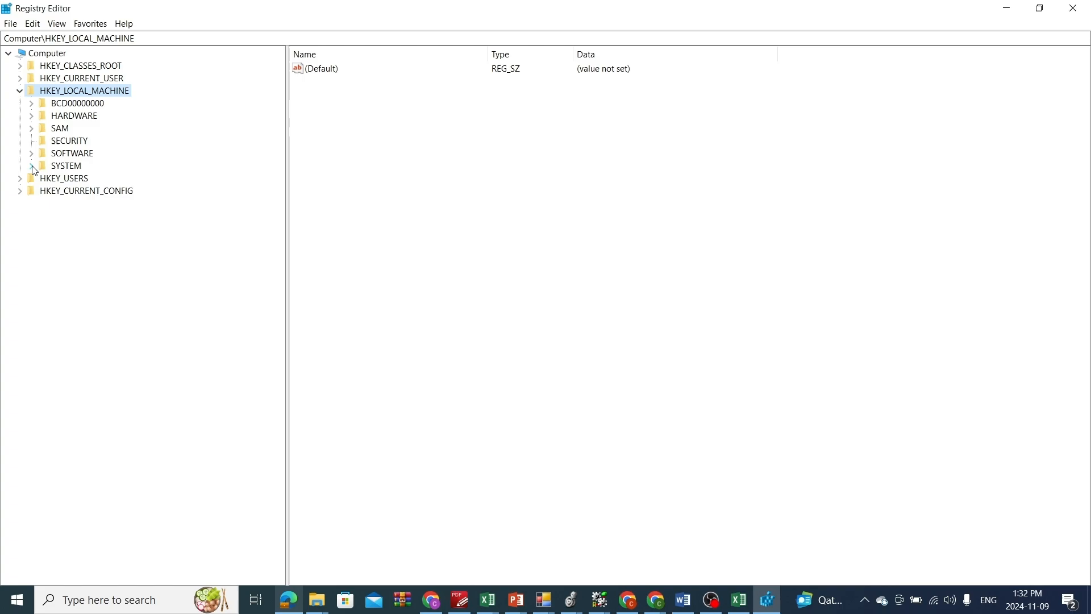
Expand SYSTEM and CurrentControlSet, then scroll the Control subkeys down to Session Manager
left_click(32, 168)
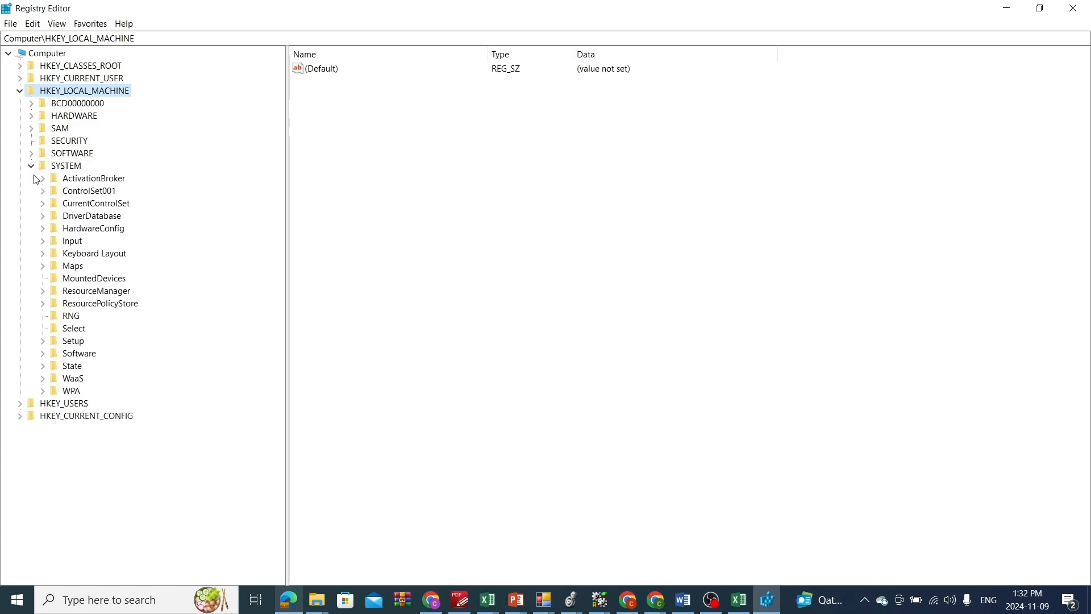
mouse_move(44, 213)
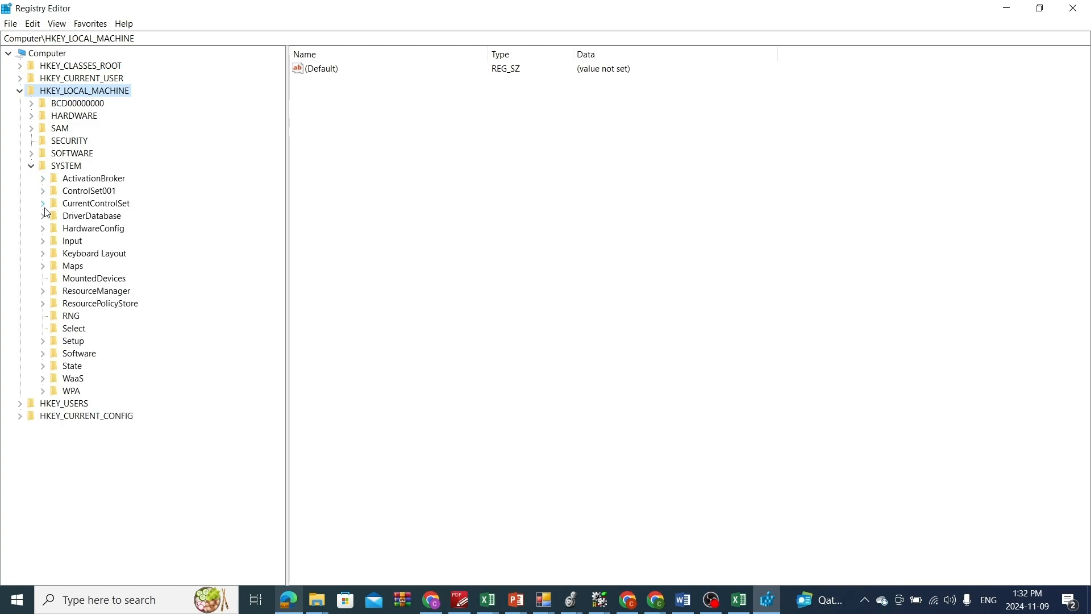
left_click(42, 204)
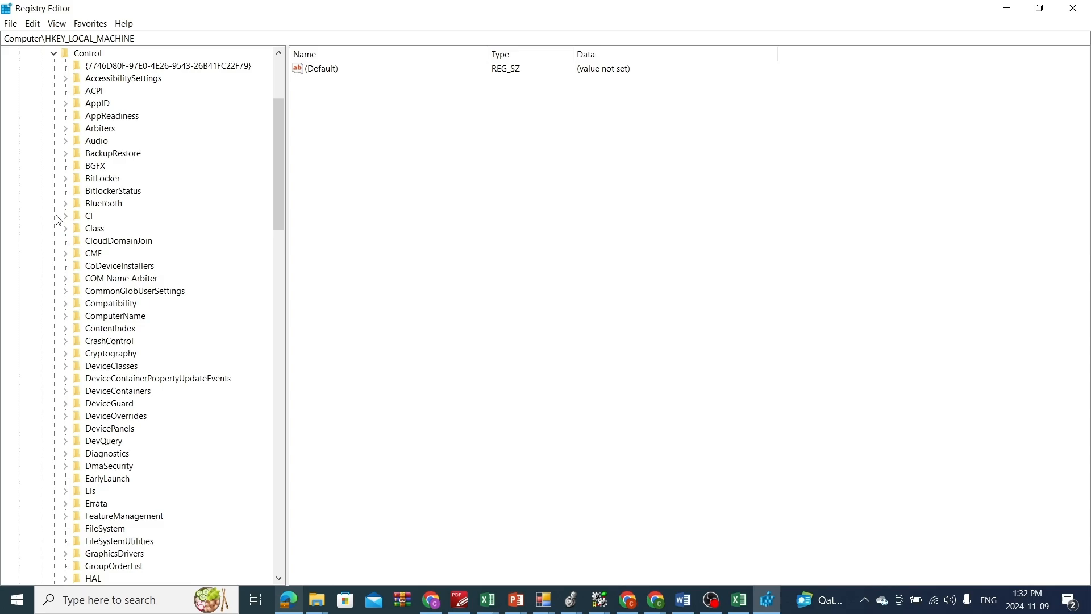
scroll("down", 3)
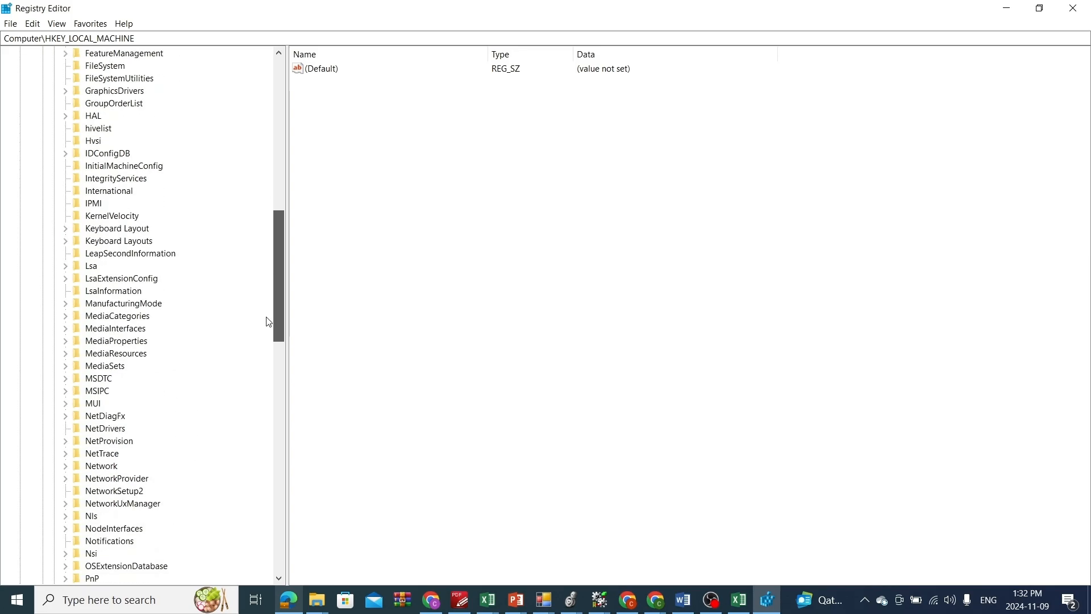
scroll("down", 3)
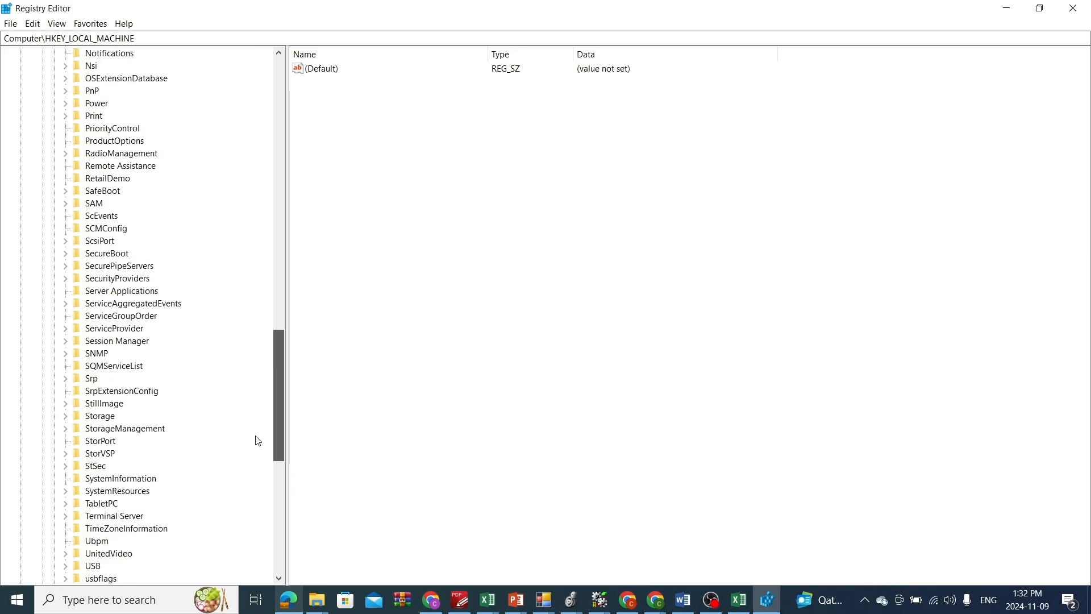
scroll("down", 3)
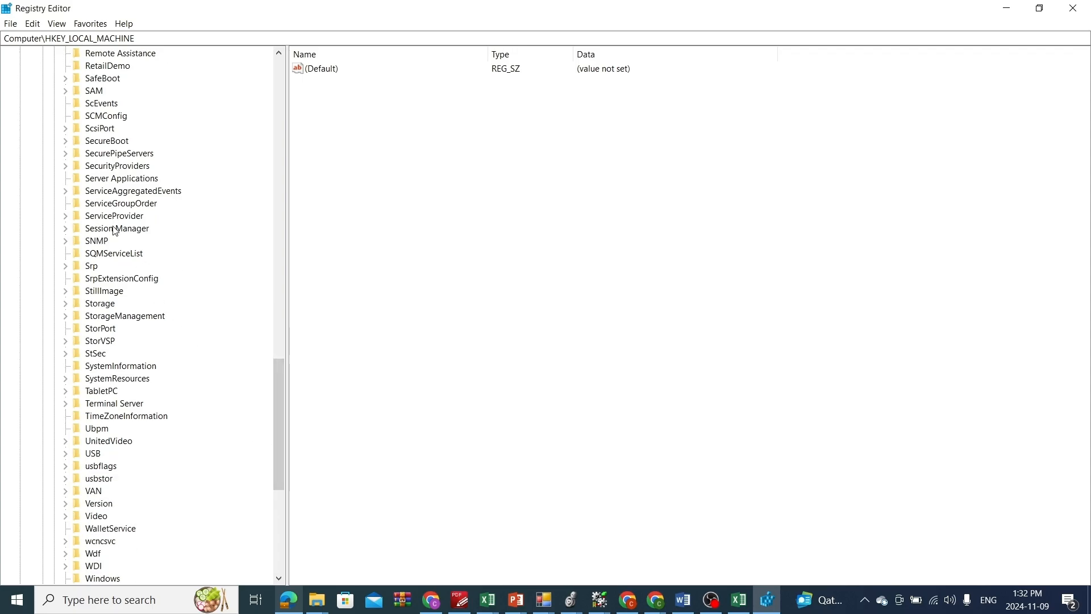
Select Session Manager and highlight its PendingFileRenameOperations value
left_click(116, 228)
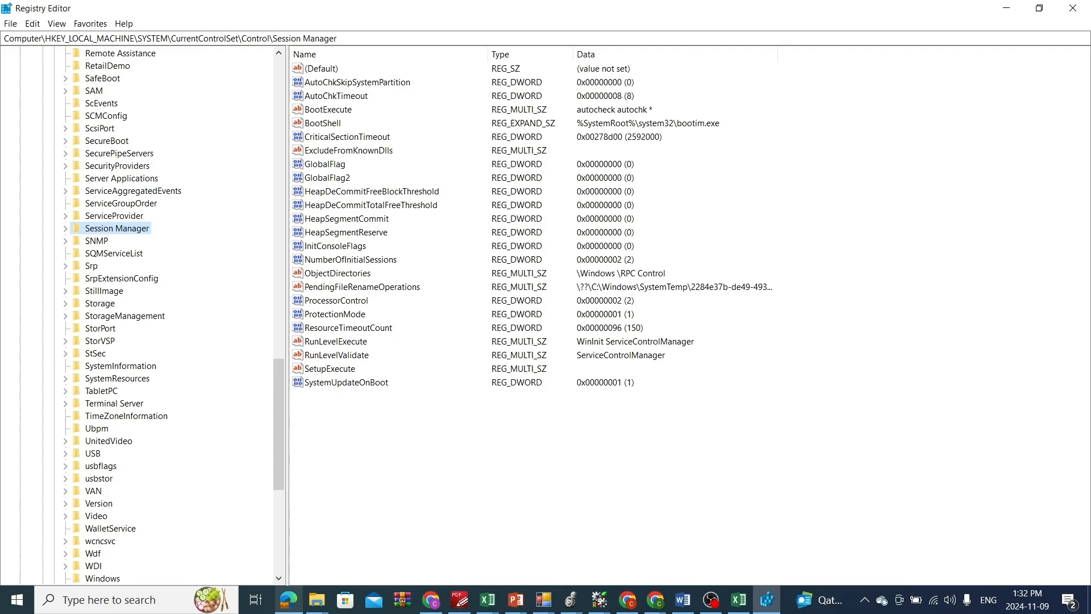
mouse_move(406, 297)
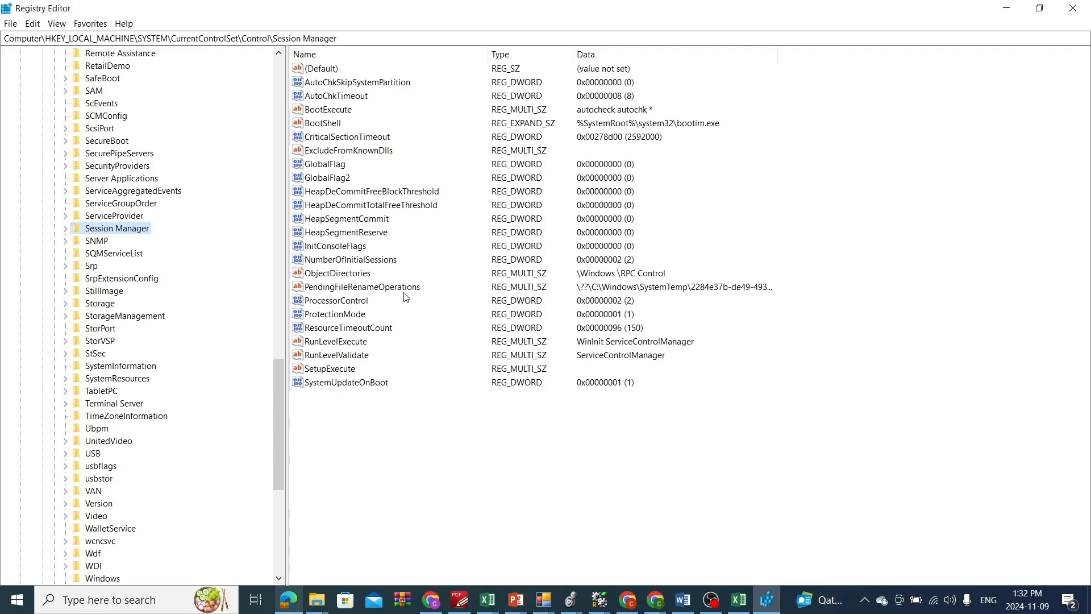
left_click(361, 287)
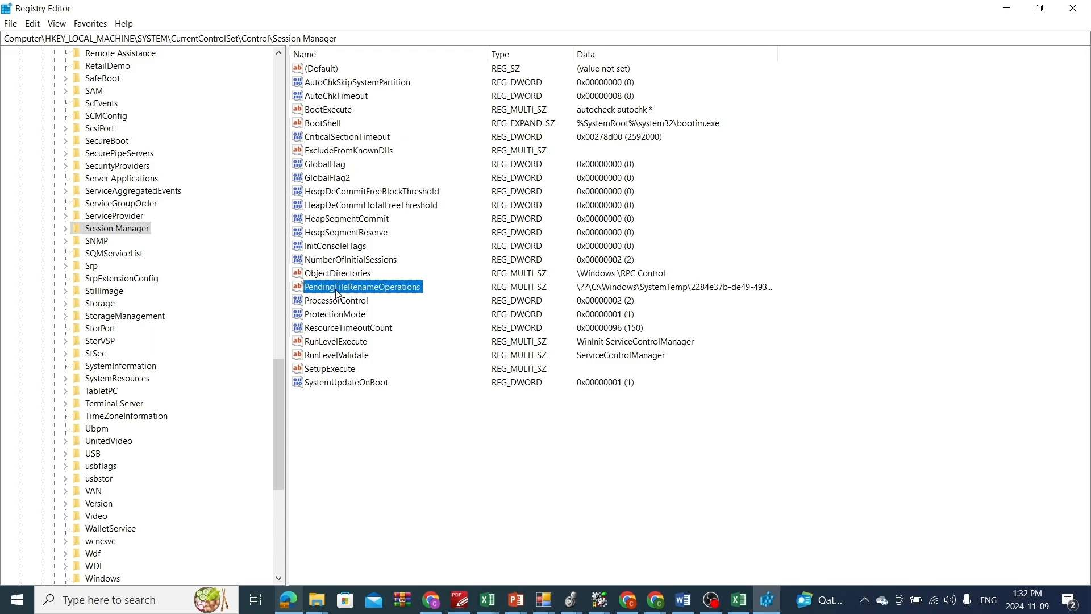
Delete the PendingFileRenameOperations value and confirm the permanent deletion
right_click(362, 286)
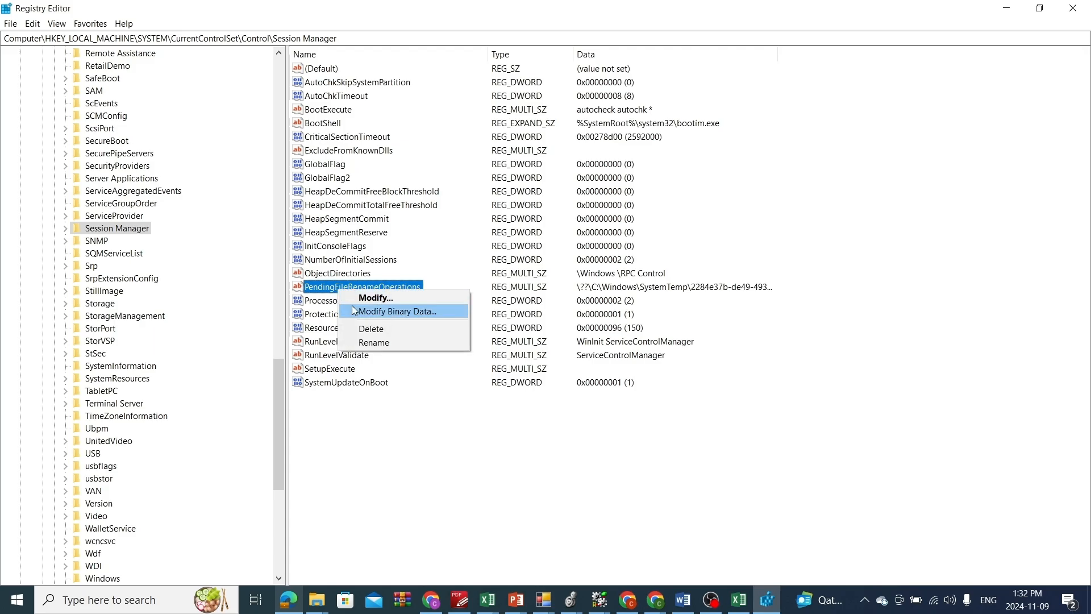
left_click(370, 329)
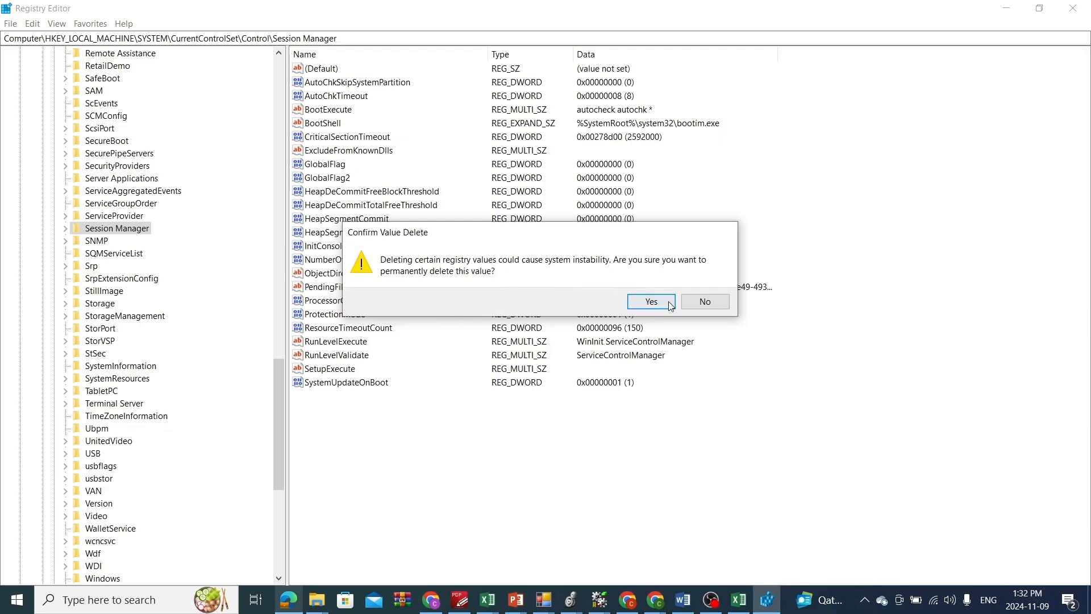
left_click(650, 301)
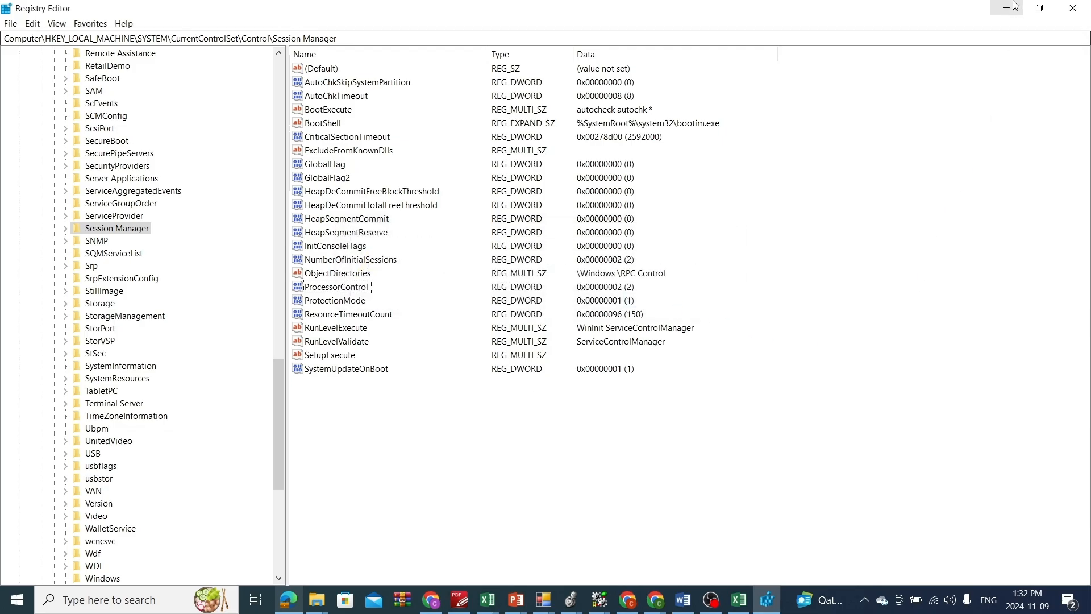
mouse_move(728, 393)
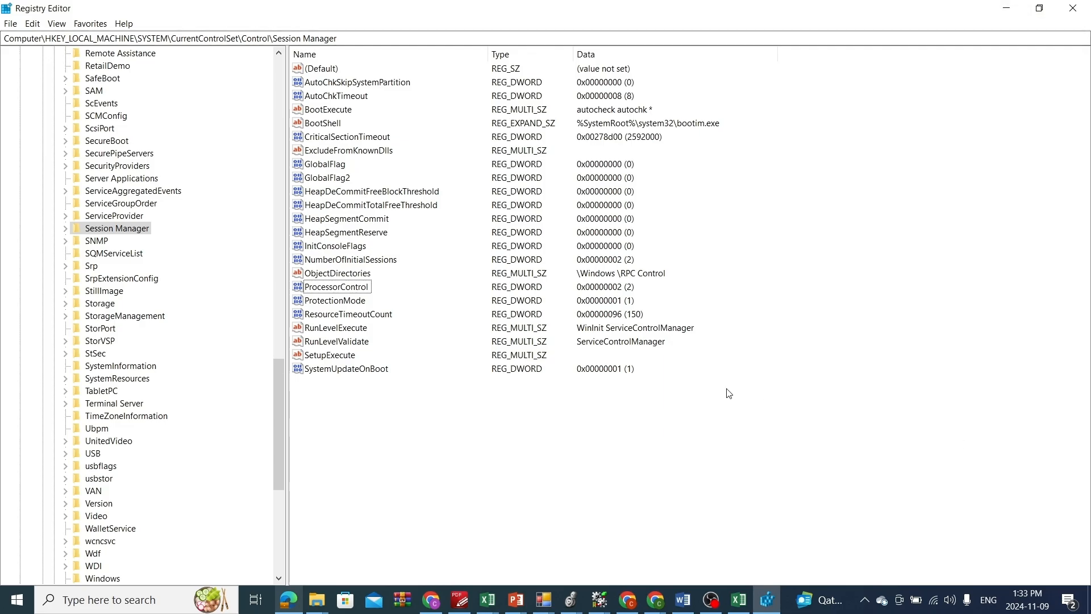
mouse_move(1063, 534)
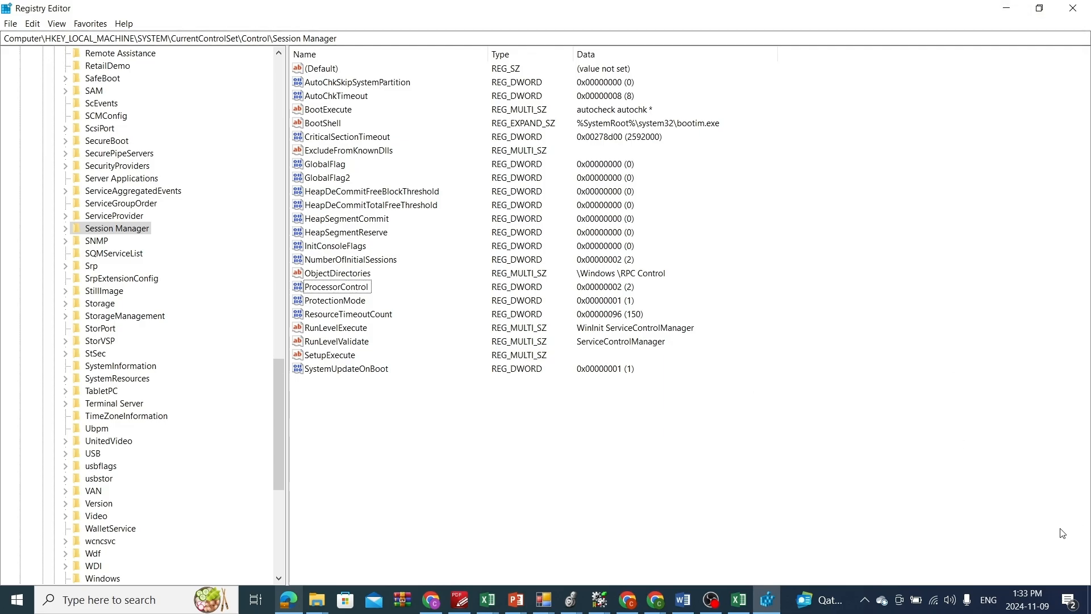